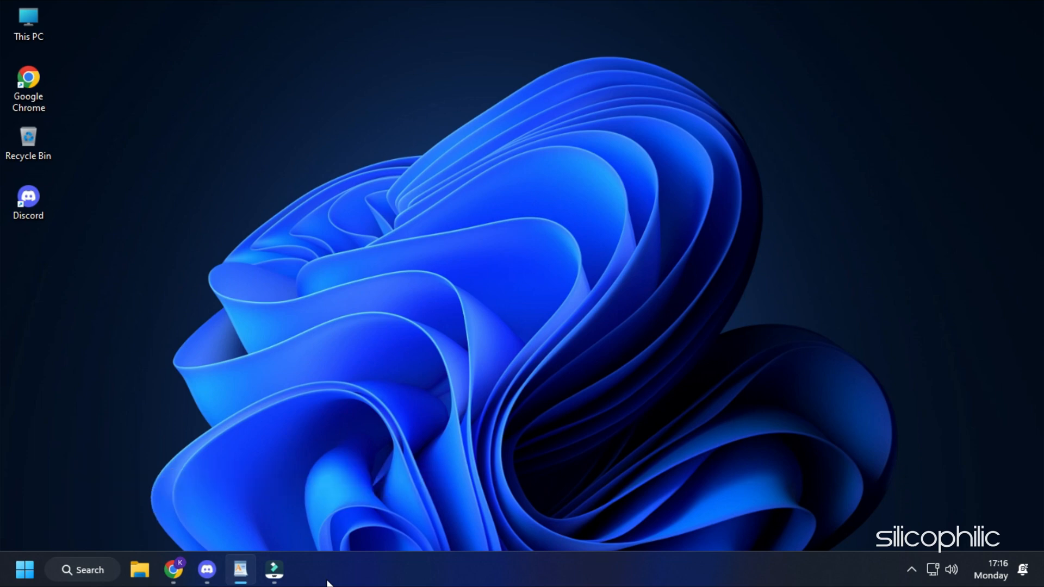
- Launch Discord from the taskbar to the Friends home screen
click(207, 569)
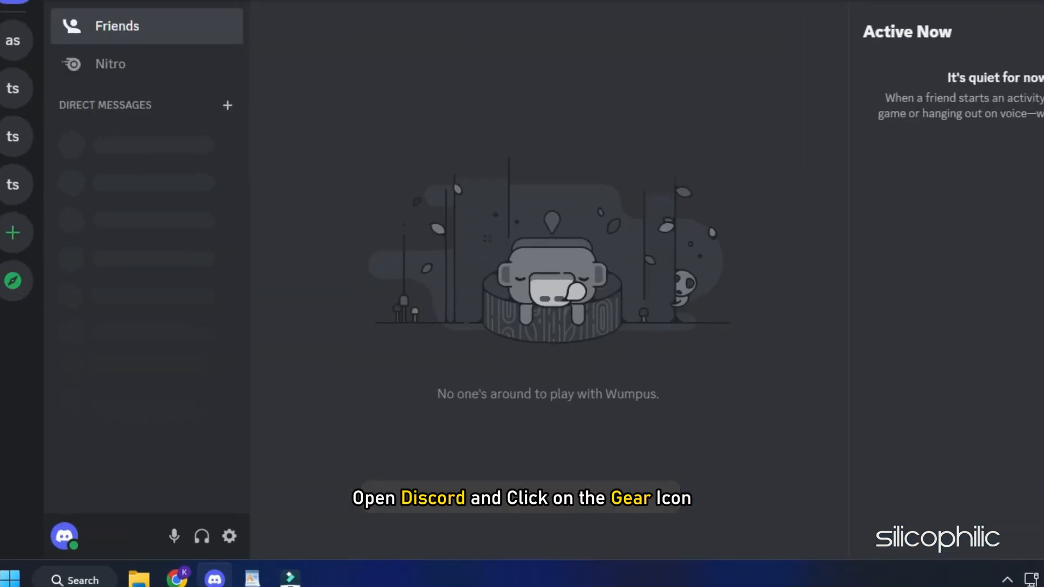
mouse_move(229, 536)
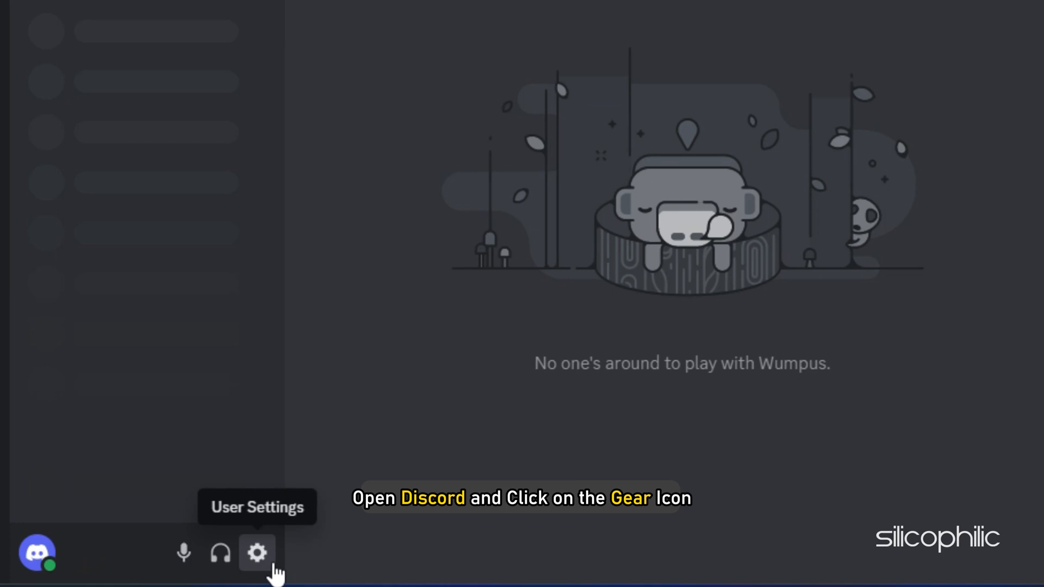
- Go to User Settings and show the Voice & Video page
click(257, 552)
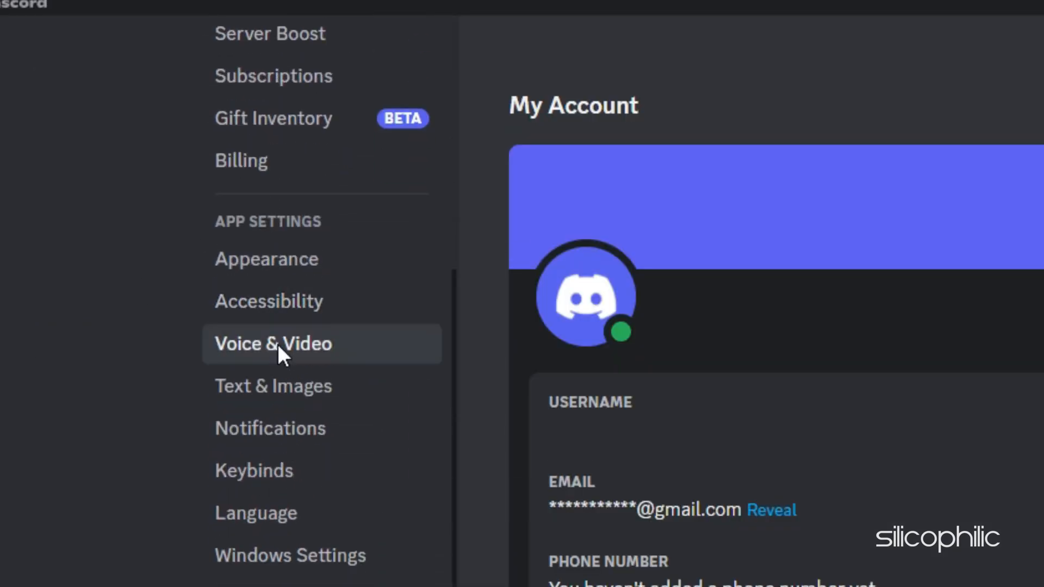
click(273, 343)
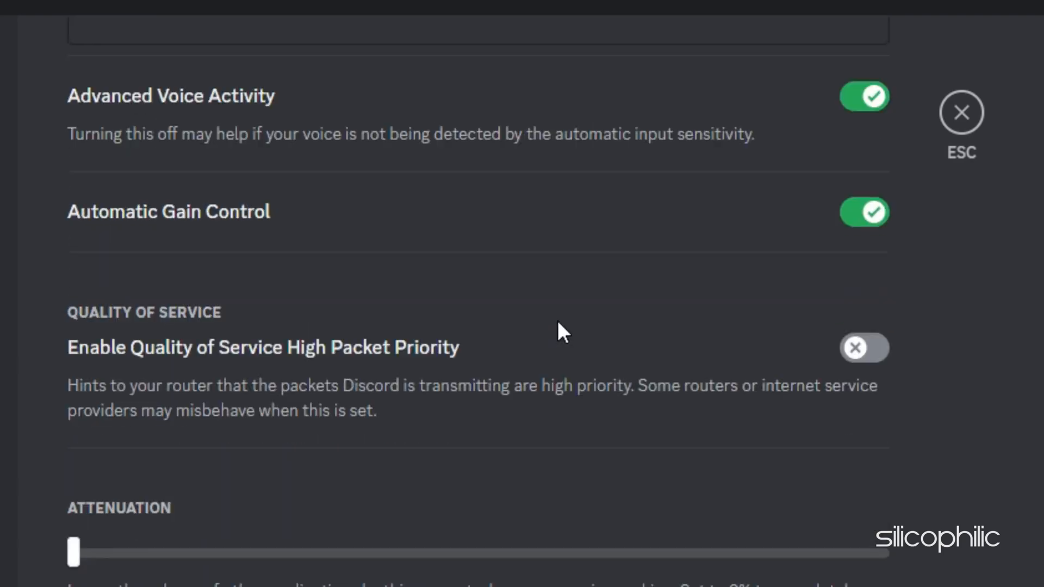
- Under Screen Share, switch off 'Use our advanced technology to capture your screen', then close Discord
scroll(down, 3)
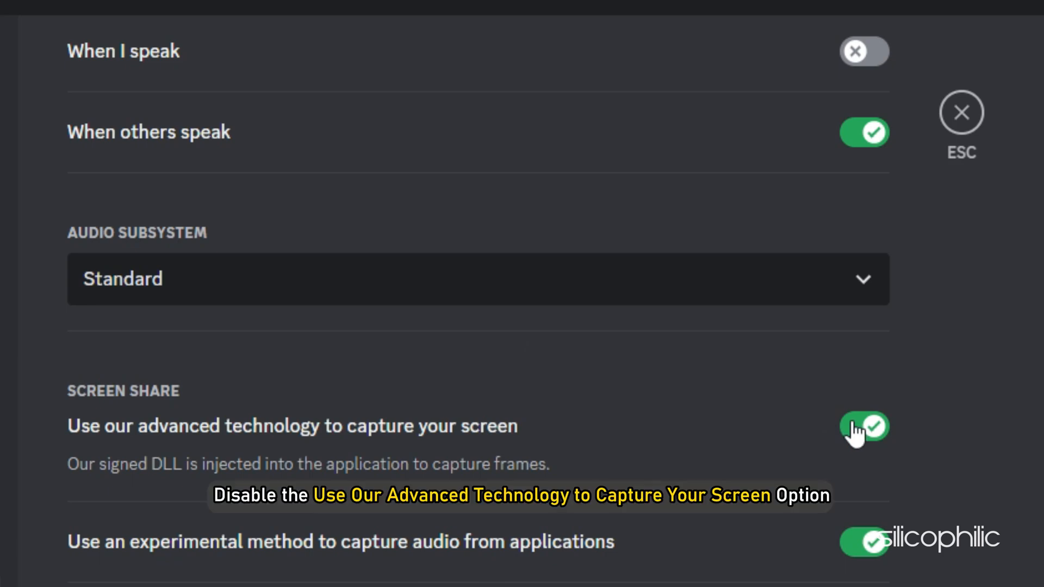
click(863, 426)
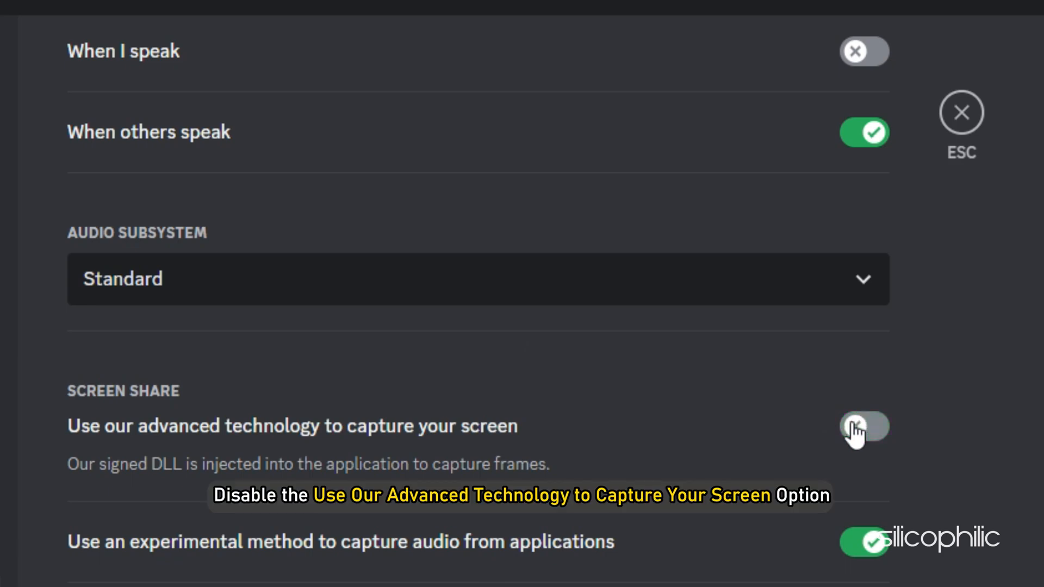
click(864, 426)
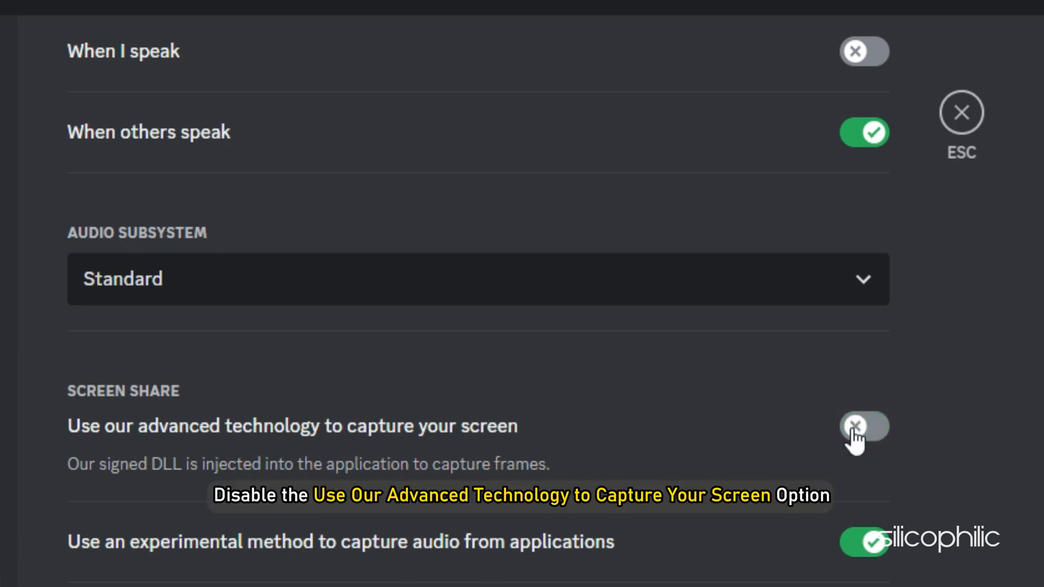
click(960, 111)
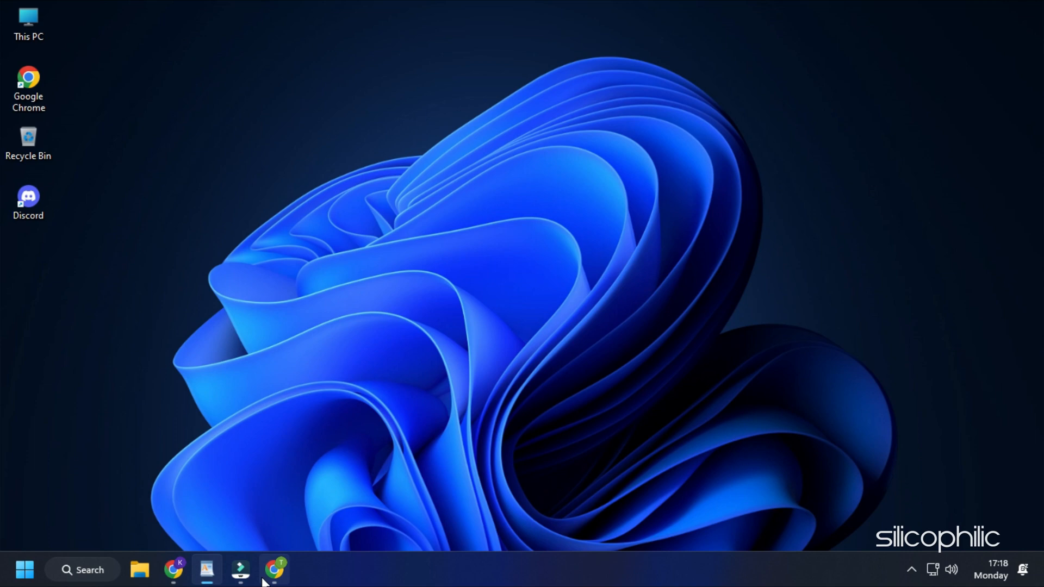
mouse_move(274, 570)
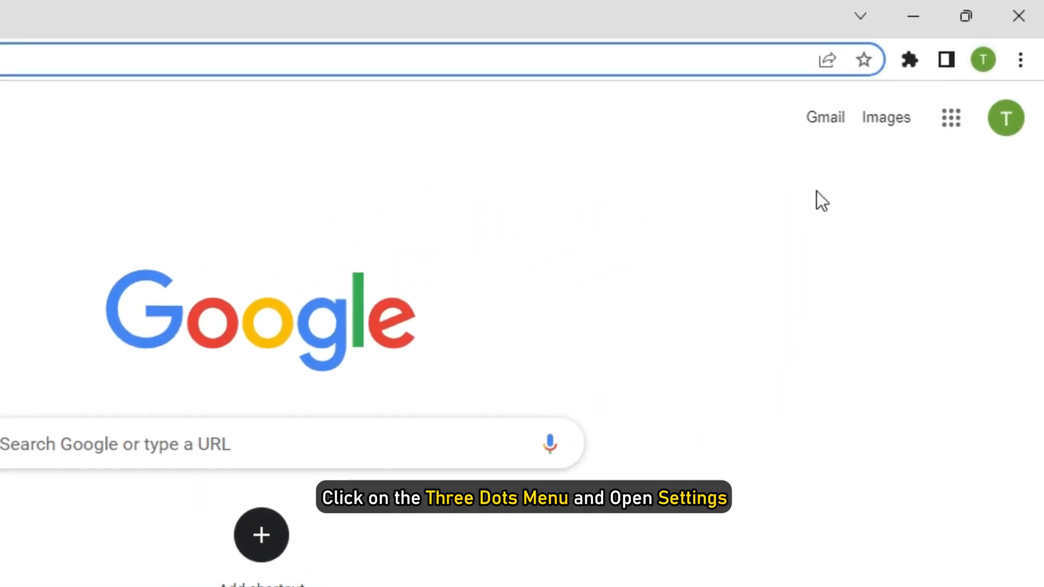
- In Chrome's System settings, toggle 'Use hardware acceleration when available', then return to Discord
click(1021, 59)
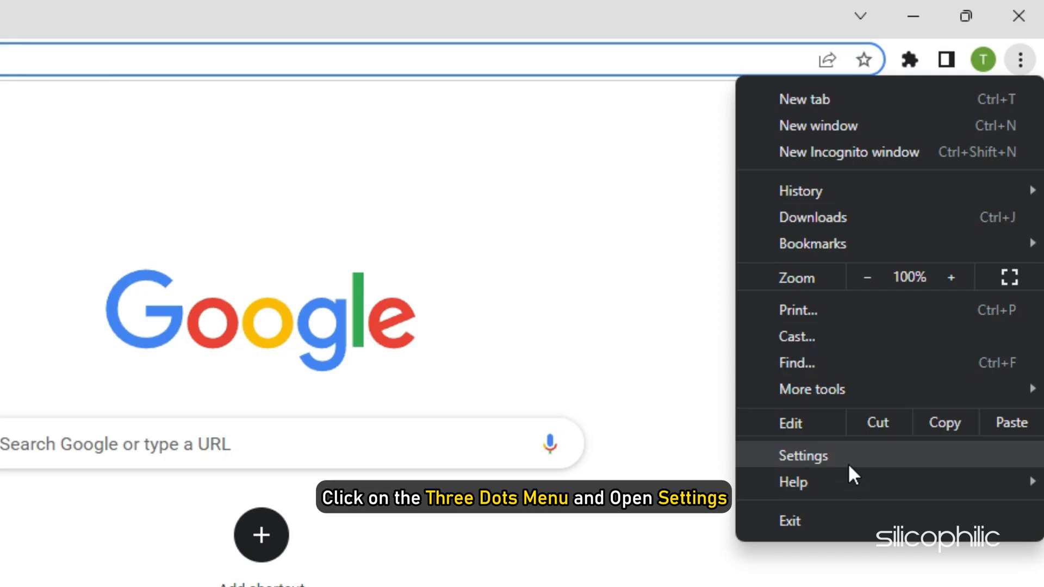
click(802, 456)
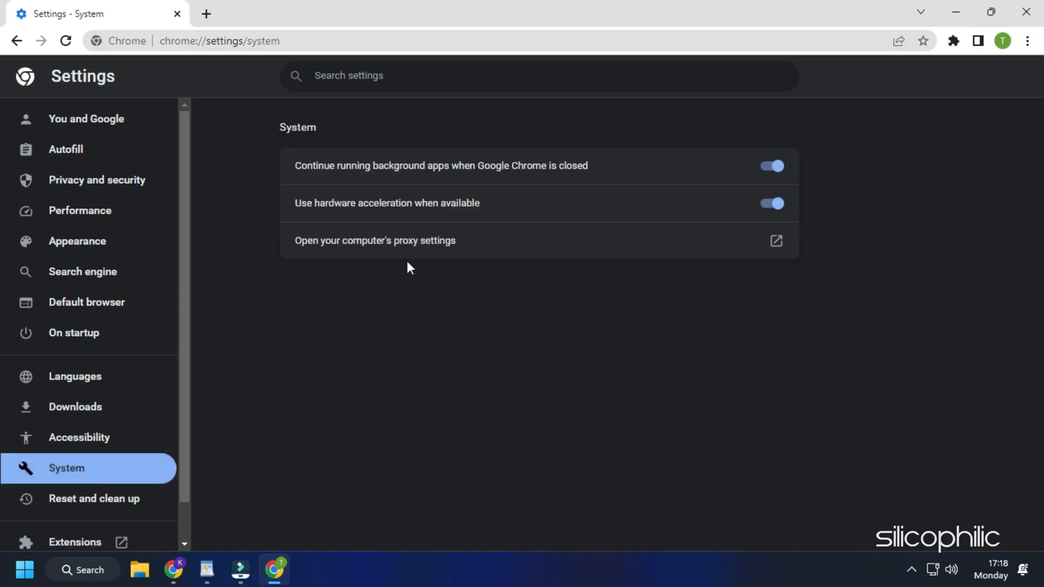
click(770, 204)
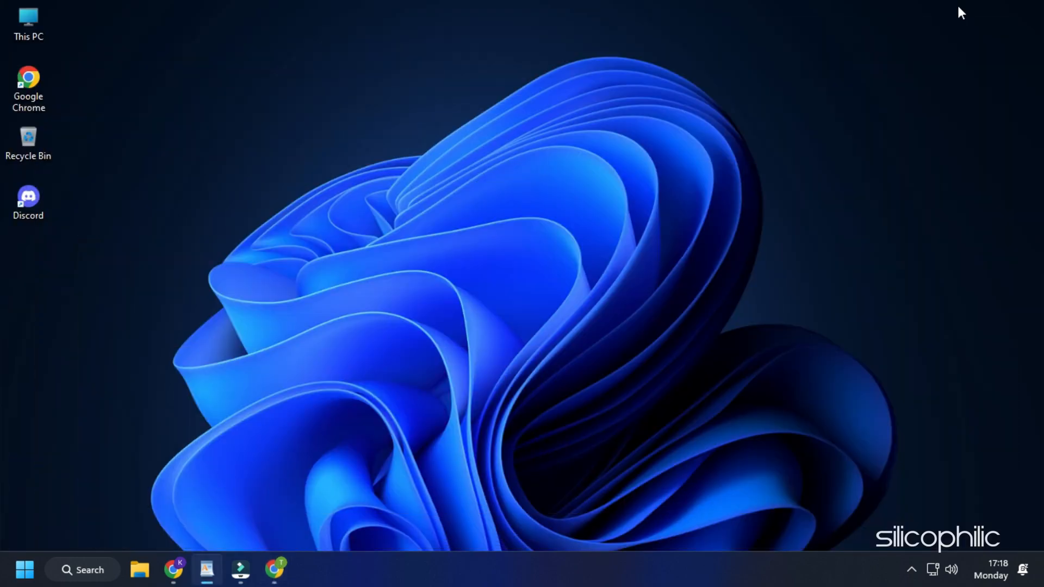
double_click(28, 203)
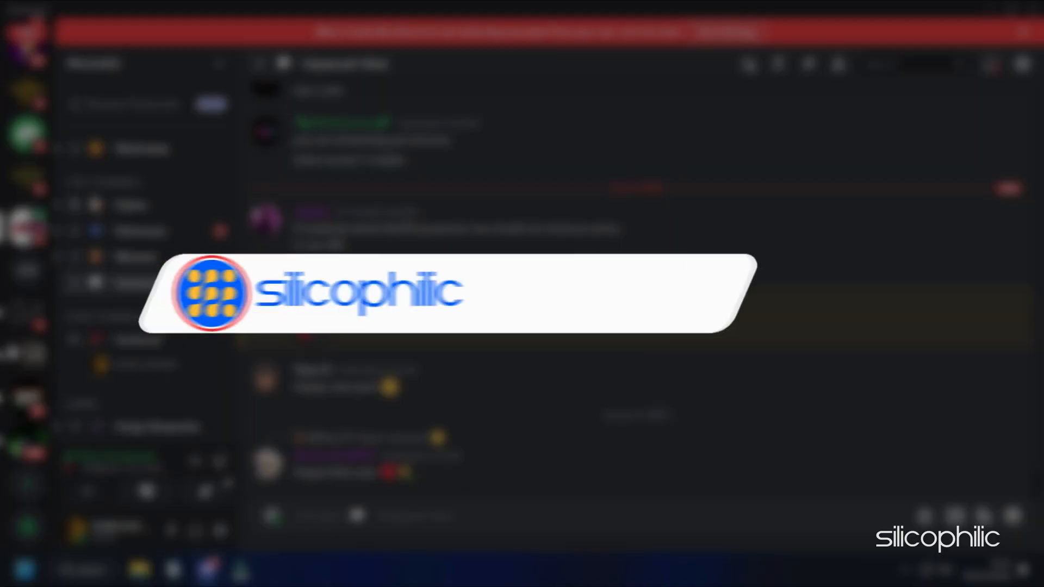